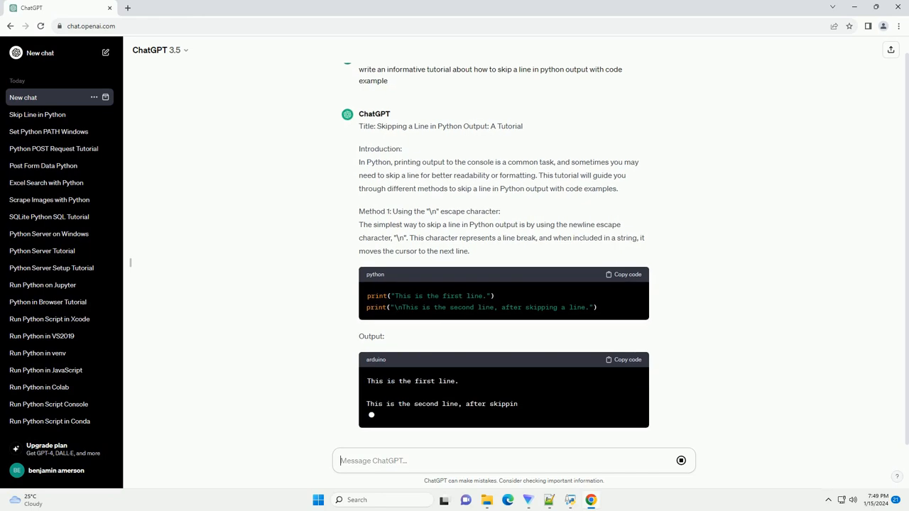
pyautogui.scroll(-3)
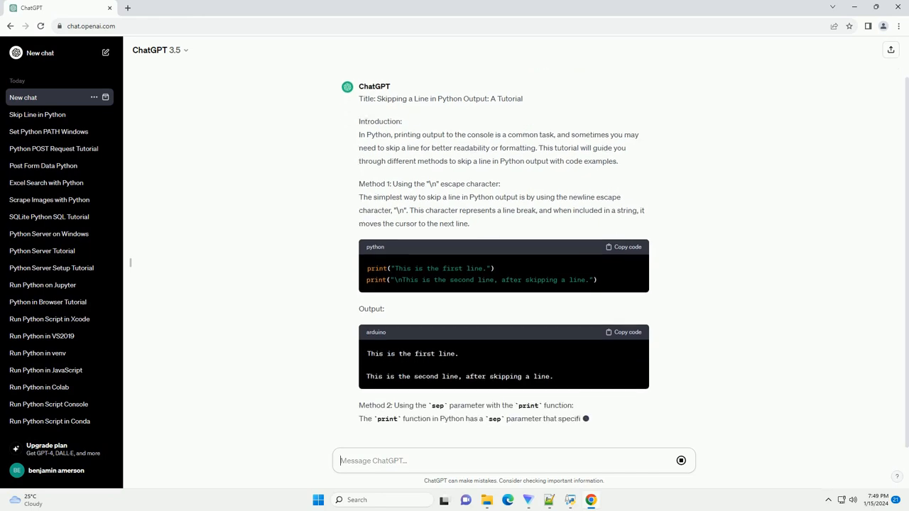
pyautogui.scroll(-3)
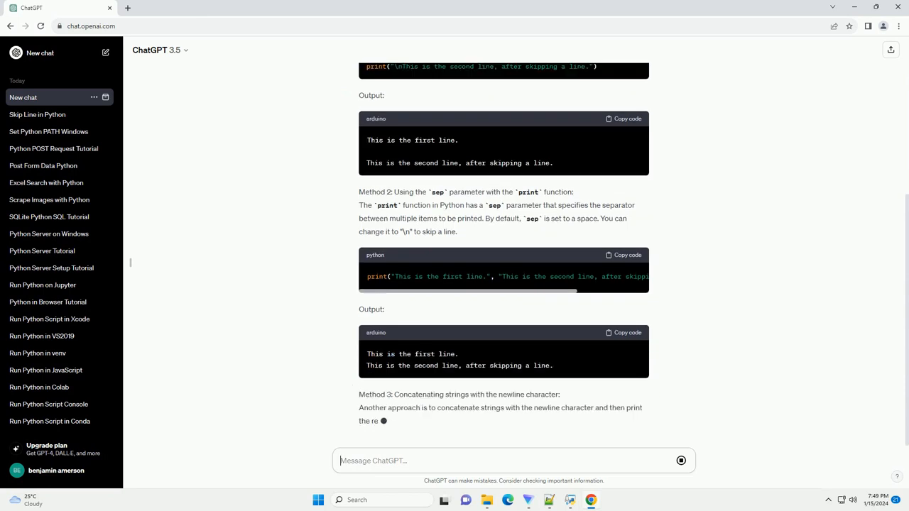
pyautogui.scroll(-3)
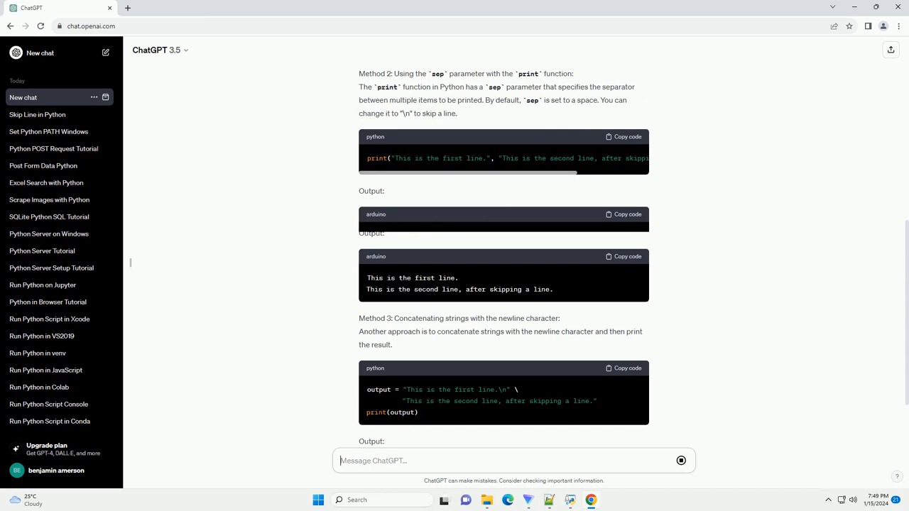